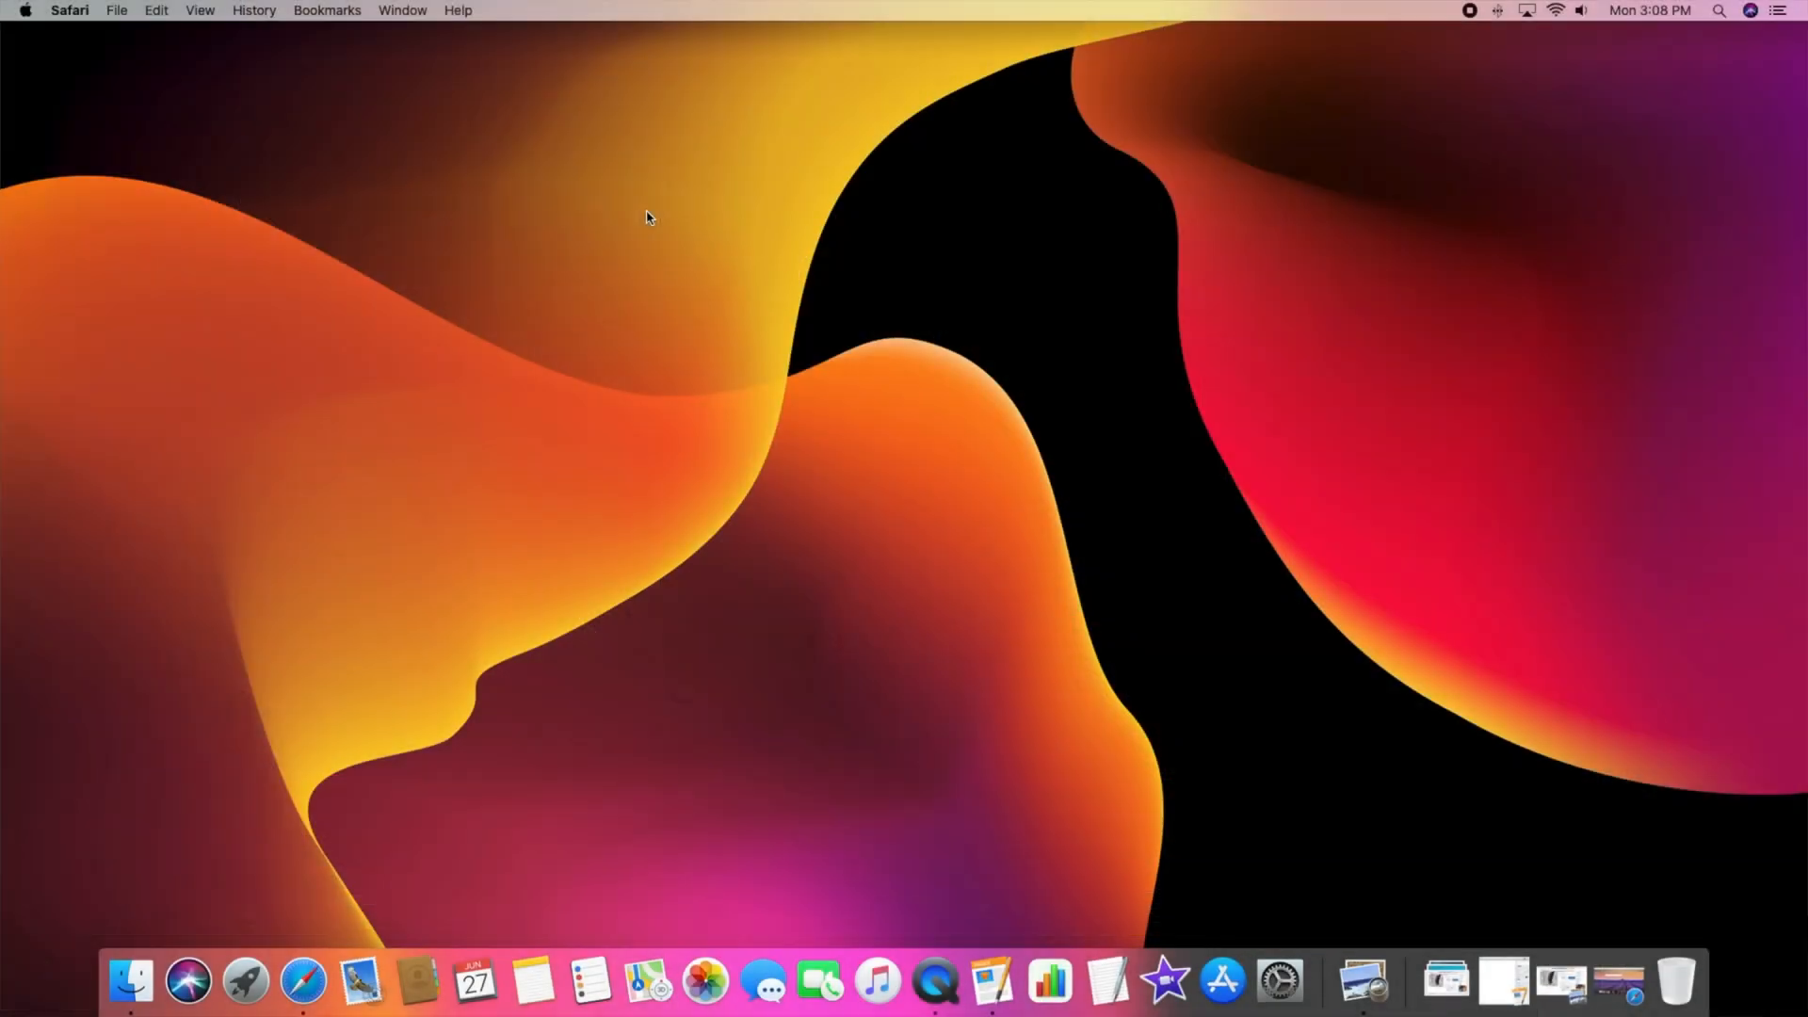
Open the Apple menu from the top-left corner of the menu bar.
left_click(24, 10)
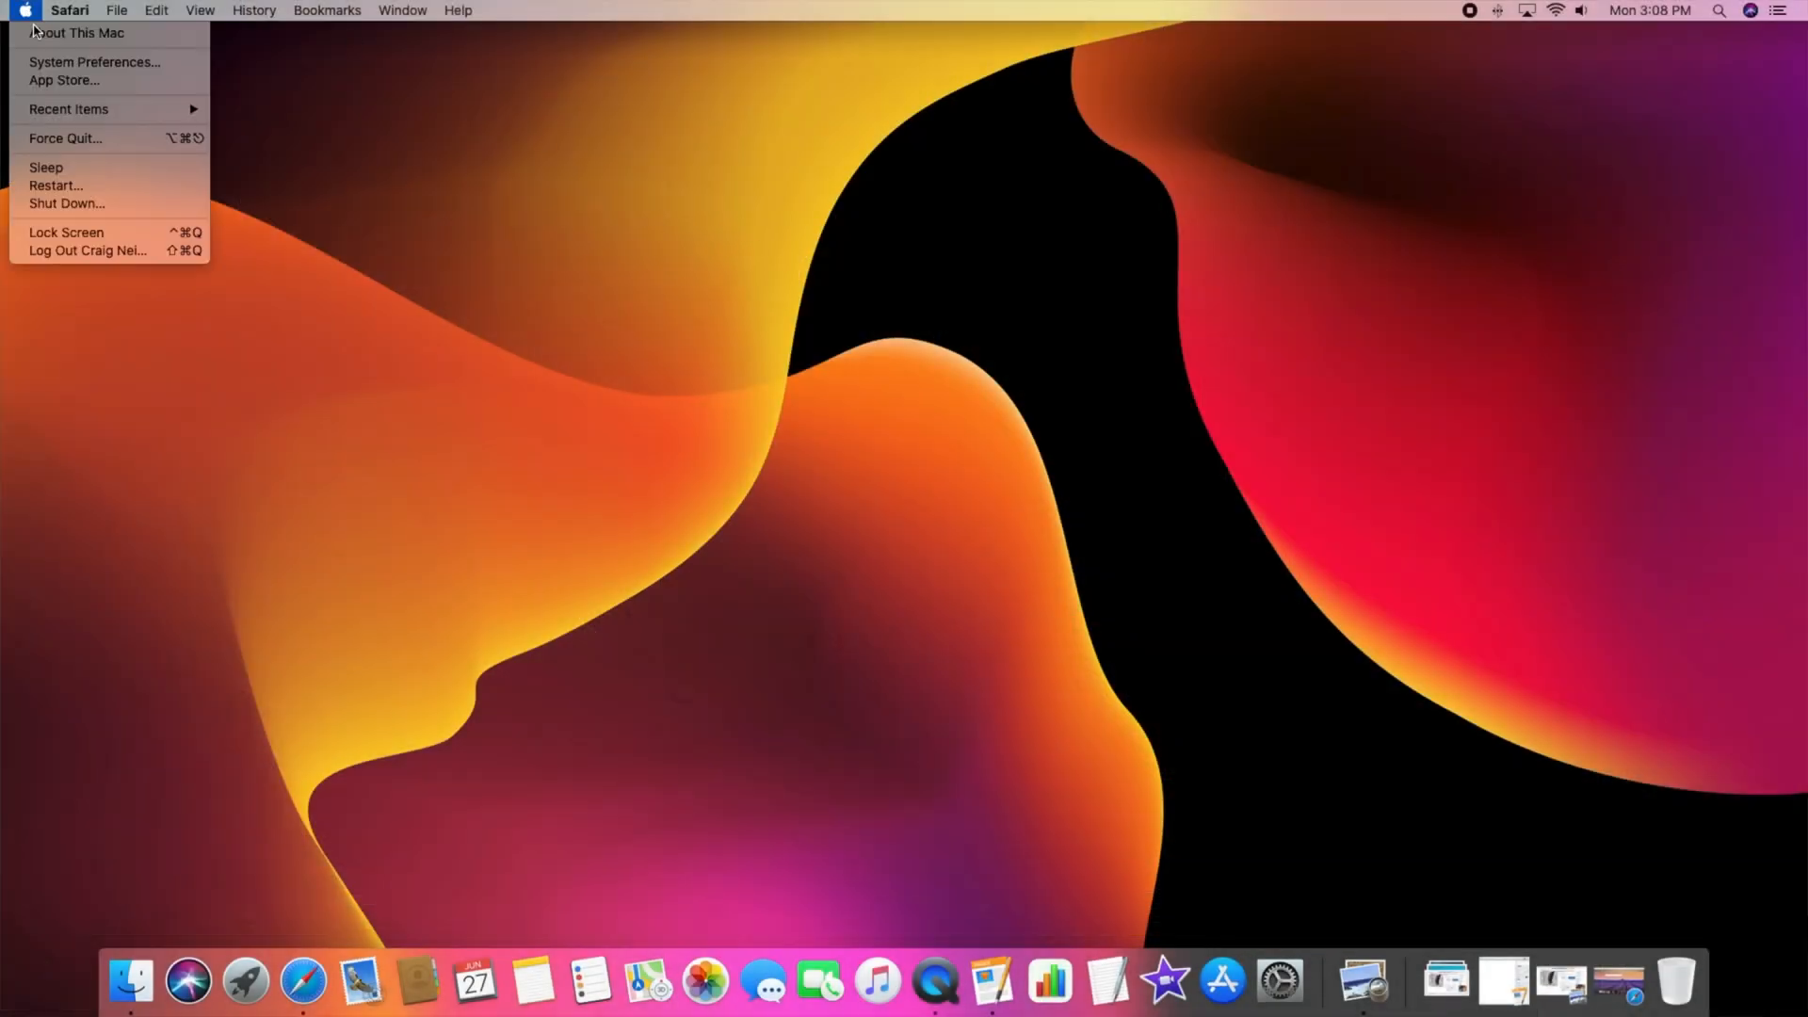
View the About This Mac Catalina overview, then show the Launchpad app grid.
left_click(76, 32)
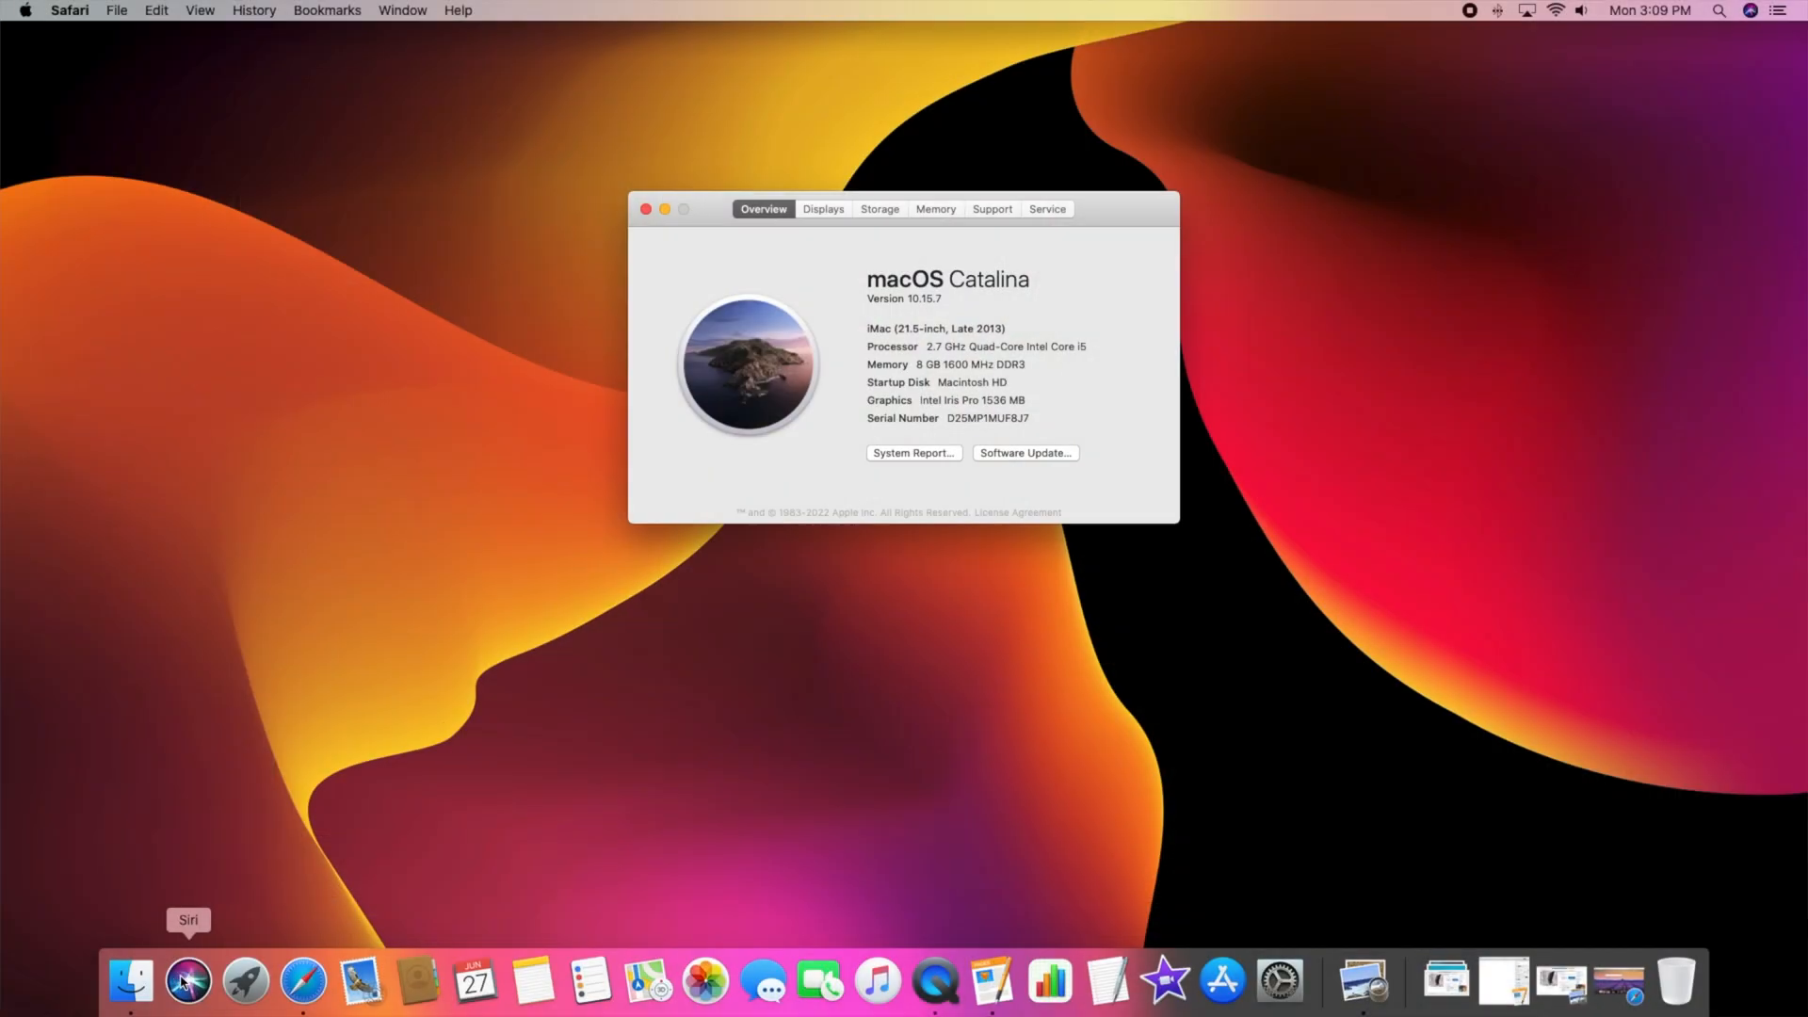
left_click(245, 981)
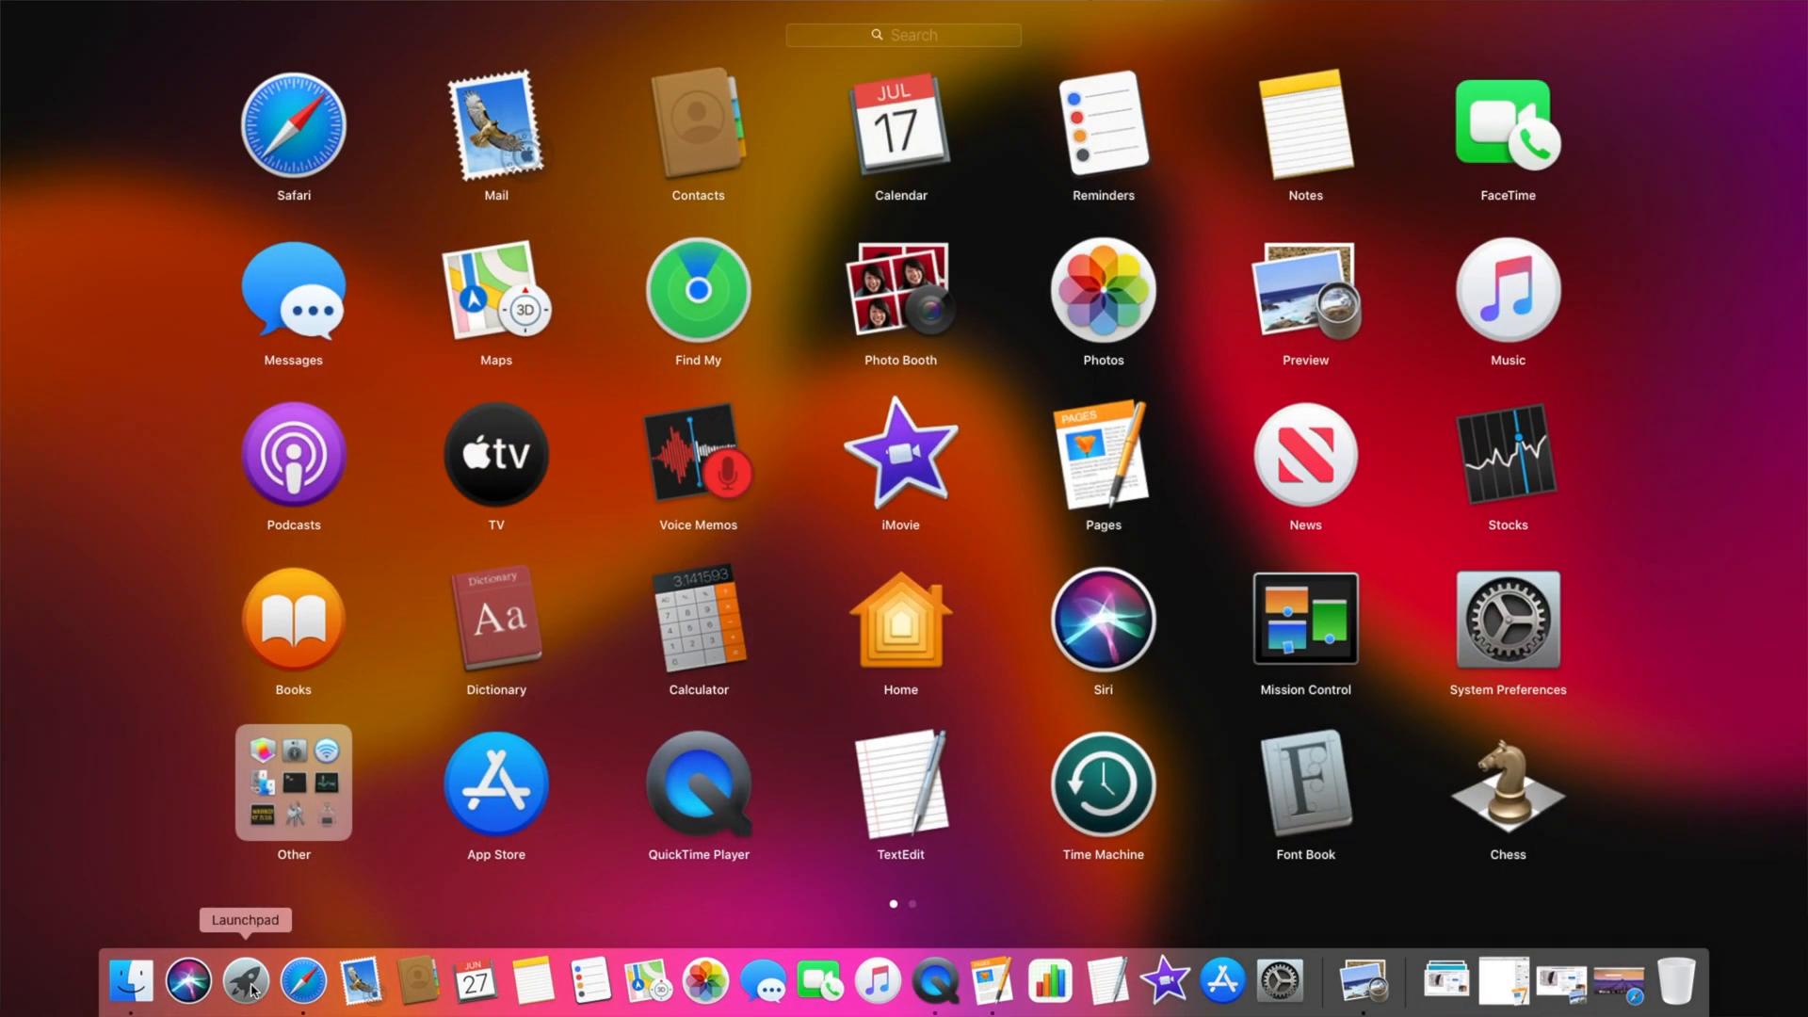